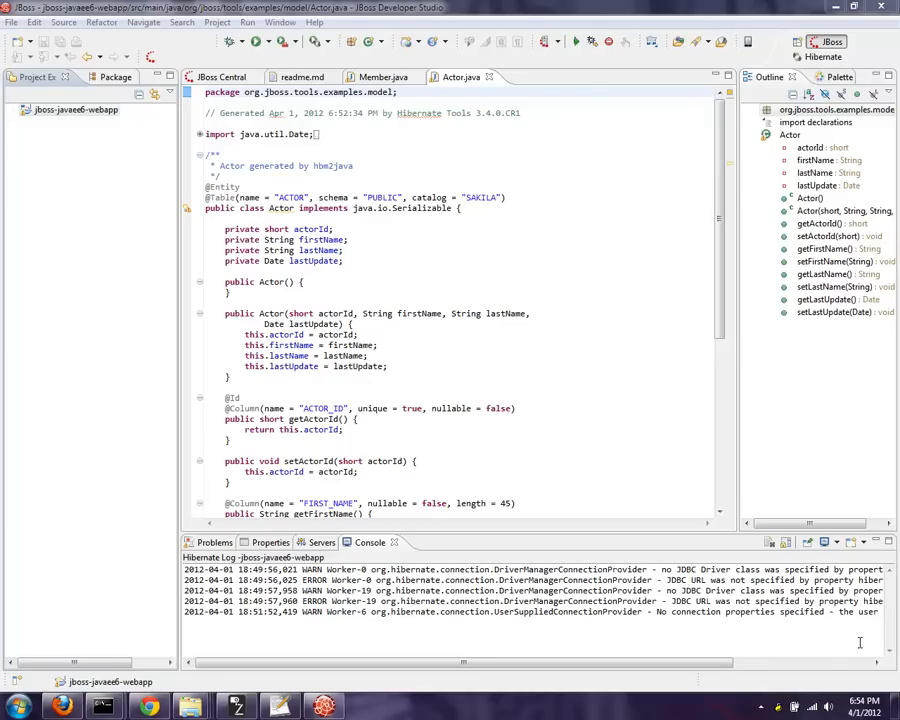
{"action": "mouse_move", "coordinate": [236, 80]}
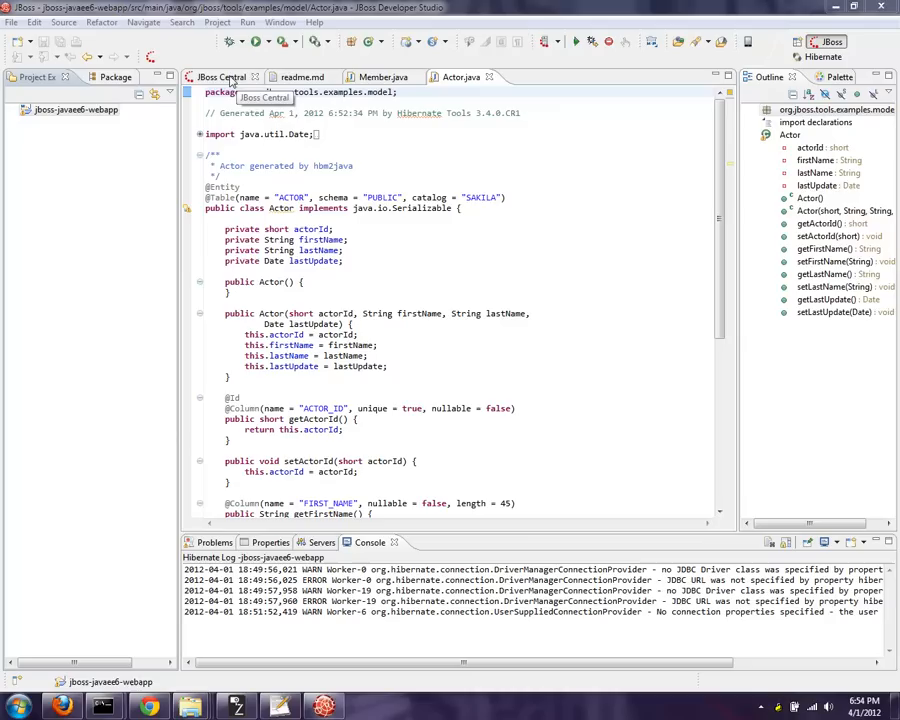
- Show JBoss Central and start a Forge console ready for commands
{"action": "left_click", "coordinate": [220, 72]}
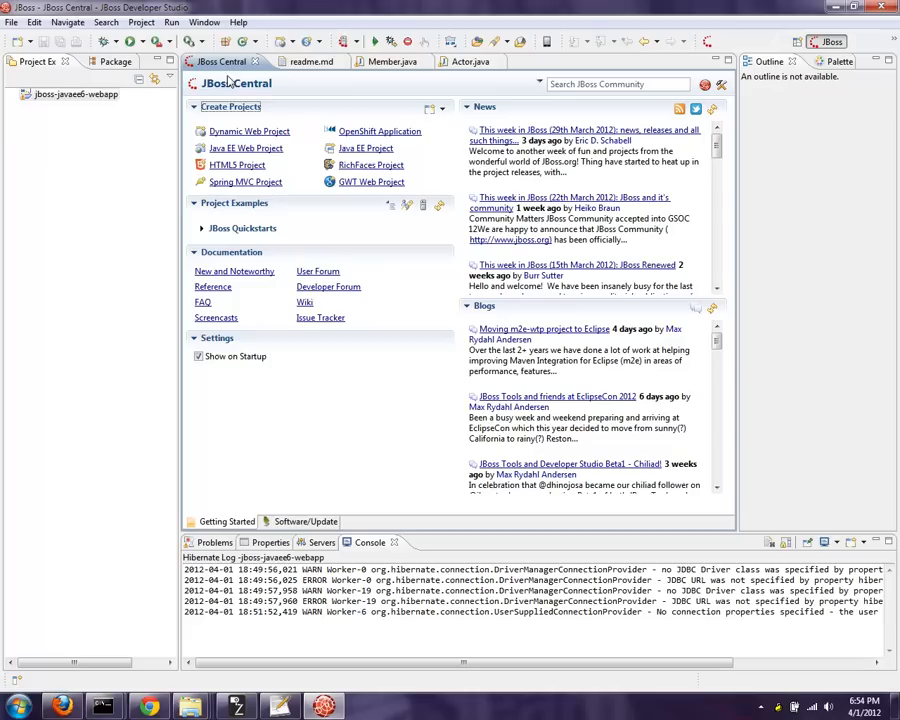
{"action": "left_click", "coordinate": [12, 8]}
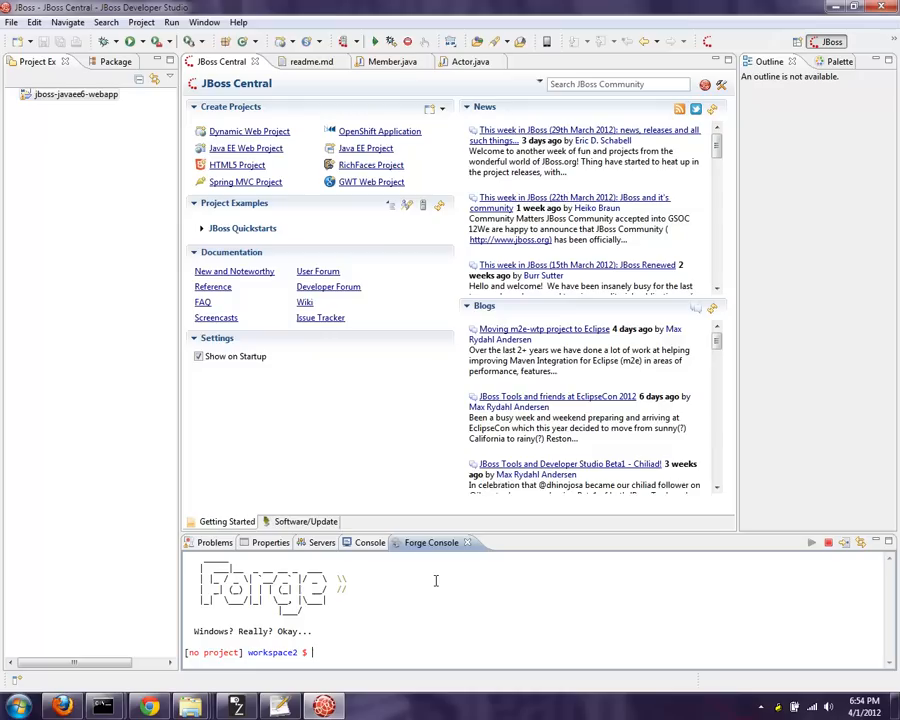
- List the workspace with ls, create project forgedemodb and expand it in the tree
{"action": "type", "text": "ls"}
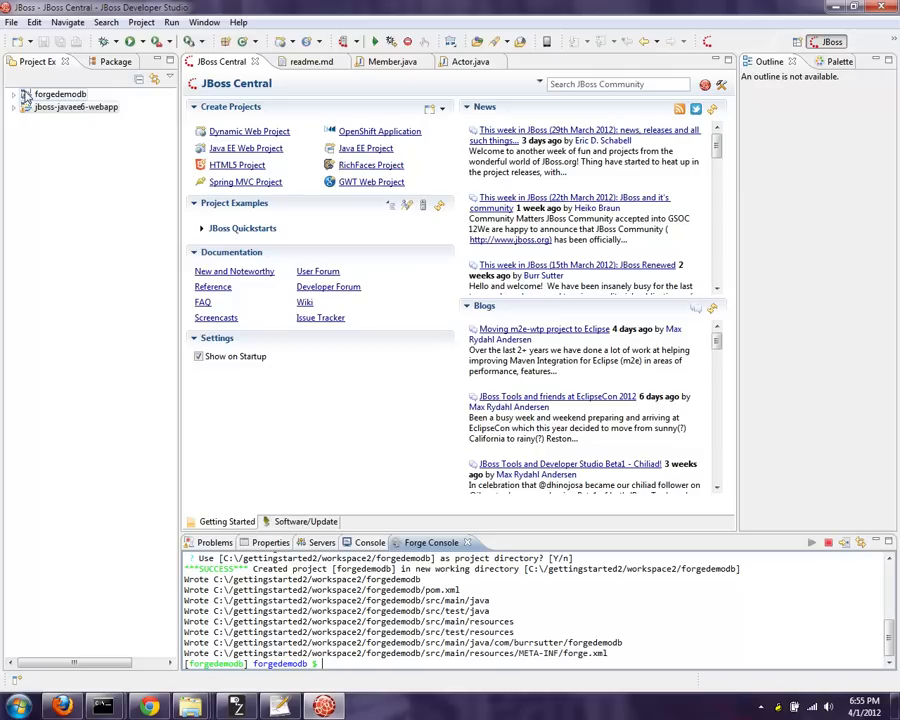
{"action": "left_click", "coordinate": [18, 92]}
{"action": "type", "text": "forge list-plugins hibernate-tools"}
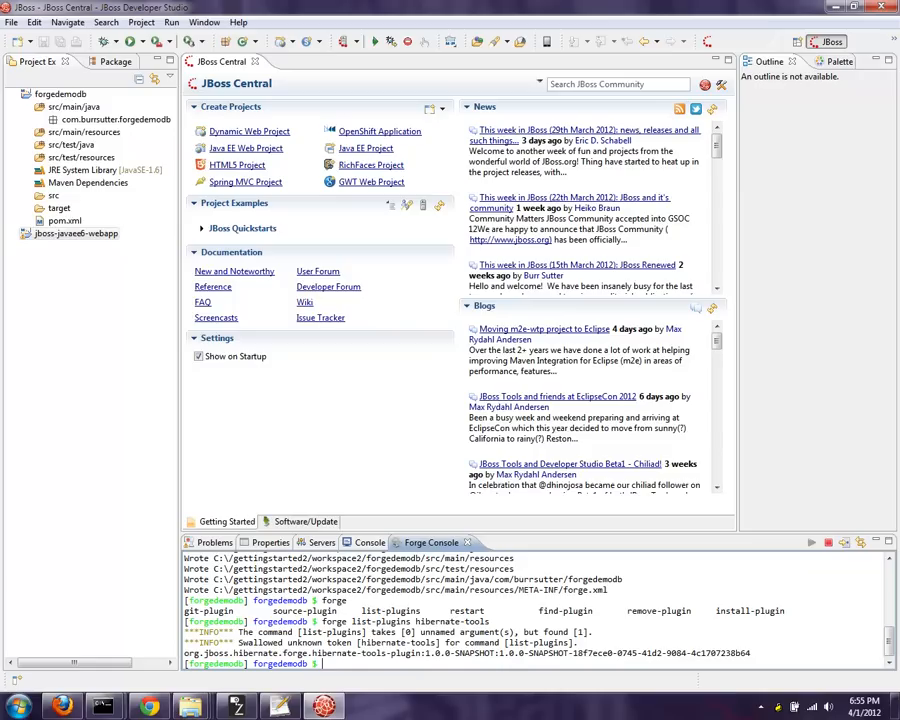
- Look up and install the hibernate-tools Forge plugin for forgedemodb
{"action": "type", "text": "forge hibernate-tools"}
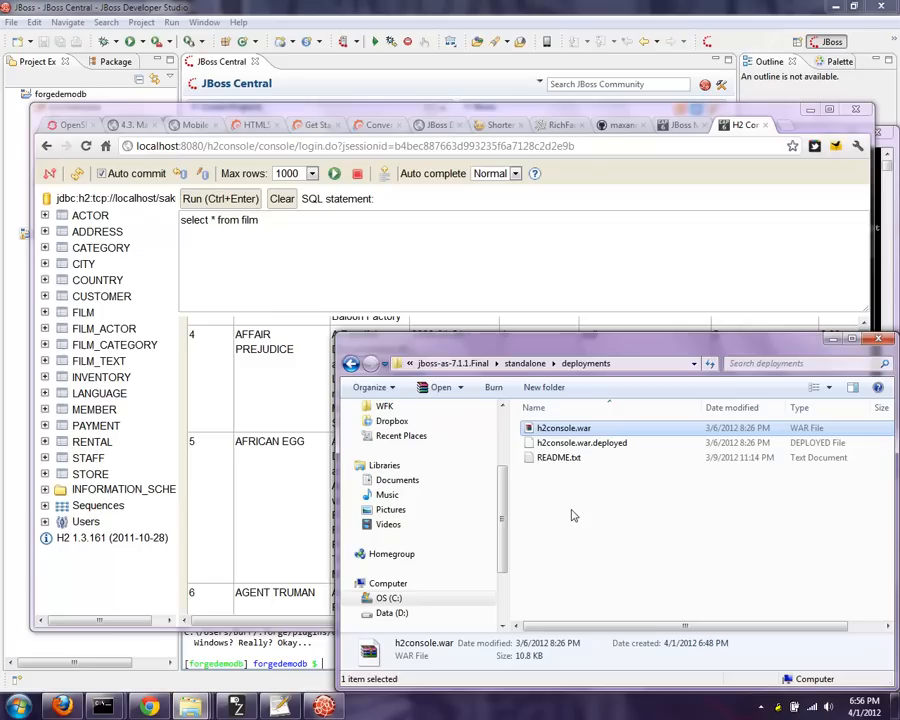
- View the maxandersen/sakila-h2 repository page holding the H2 Sakila database
{"action": "left_click", "coordinate": [618, 124]}
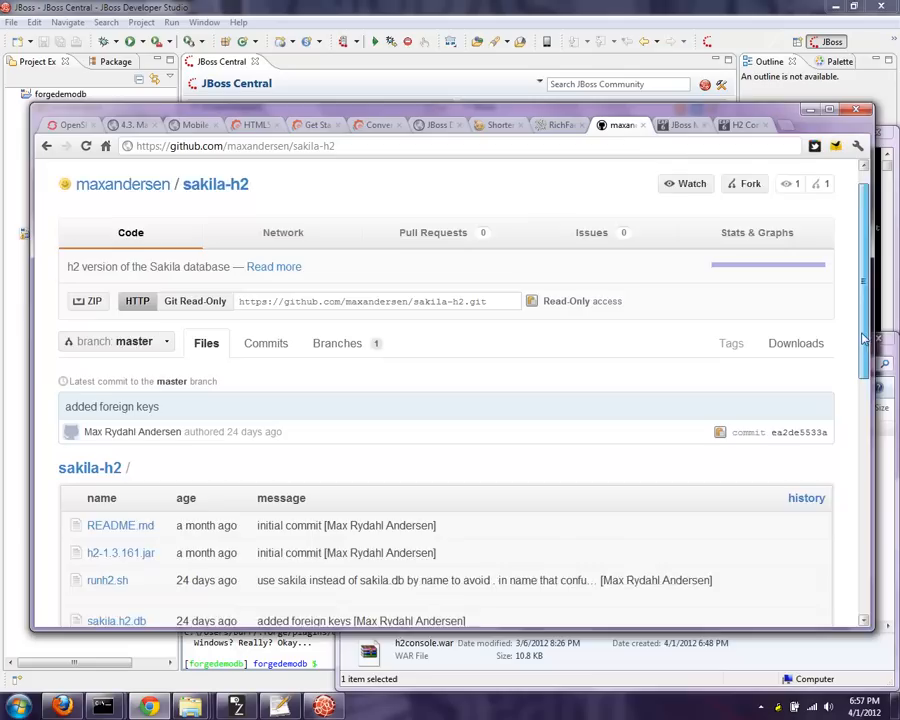
{"action": "left_click", "coordinate": [280, 704]}
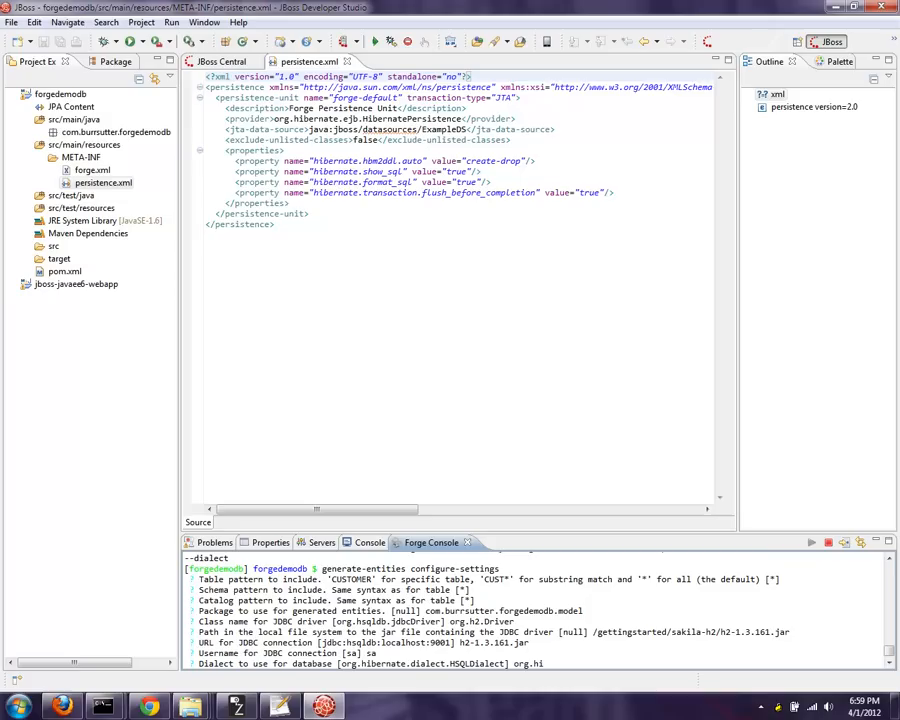
- Answer generate-entities with dialect org.hibernate.dialect.H2Dialect to produce the model entities
{"action": "type", "text": "org.hibernate.dialect.H2Dialect"}
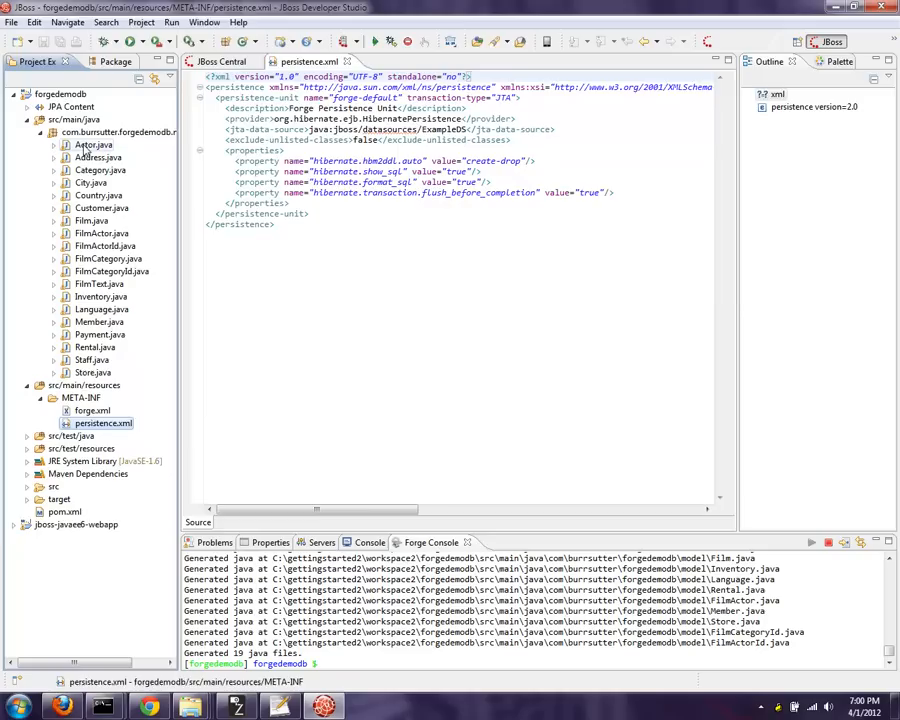
{"action": "double_click", "coordinate": [78, 148]}
{"action": "type", "text": "scaffold"}
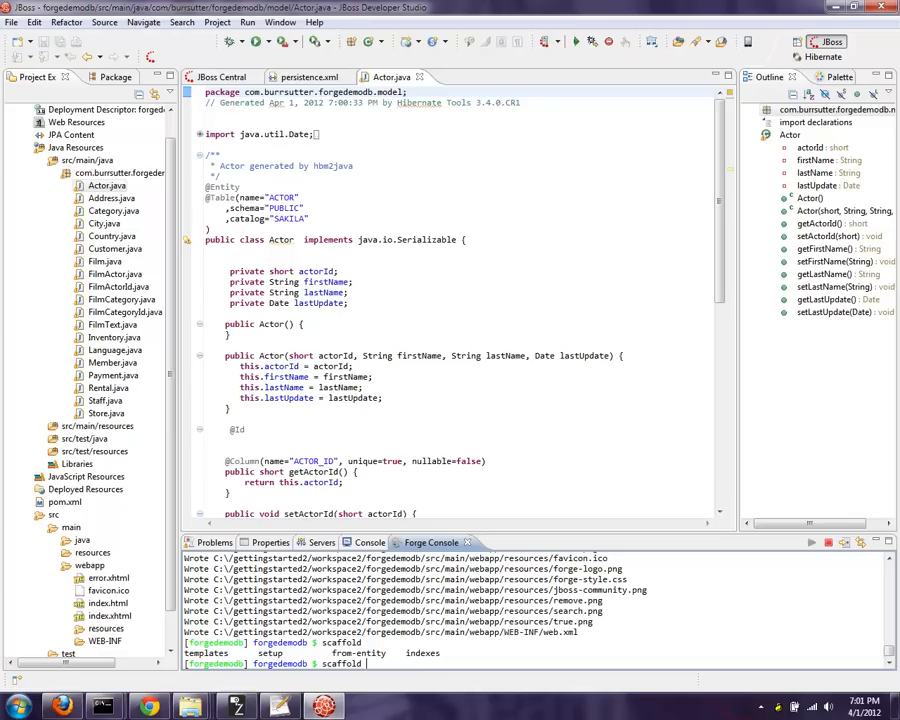
- Run scaffold from-entity on the model package to create JSF CRUD pages
{"action": "type", "text": "from-entity ~.mode"}
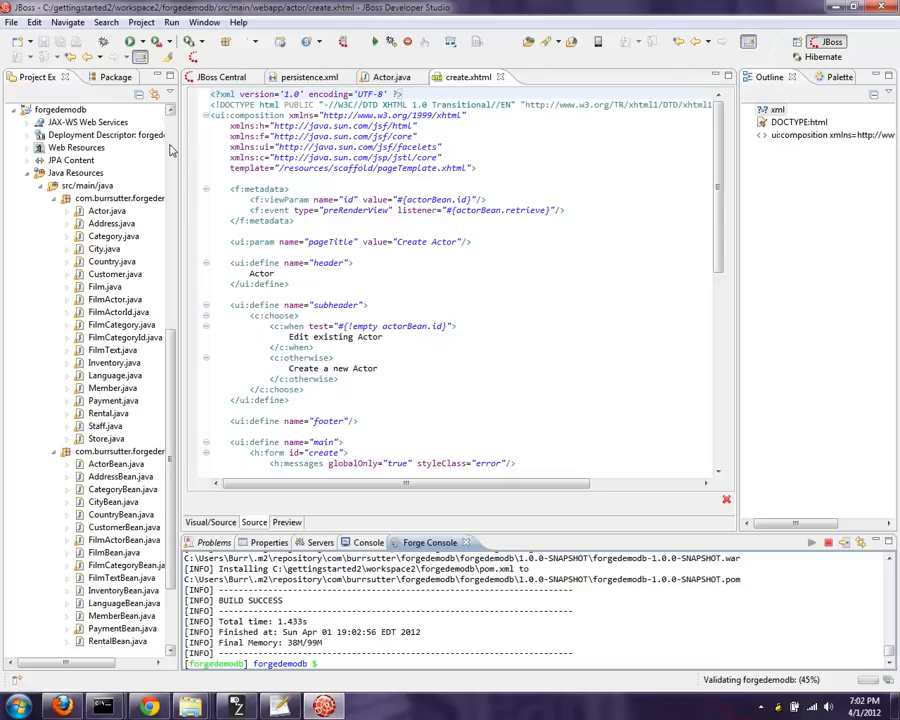
- Show the context actions for the sakila connection profile in the explorer
{"action": "right_click", "coordinate": [50, 110]}
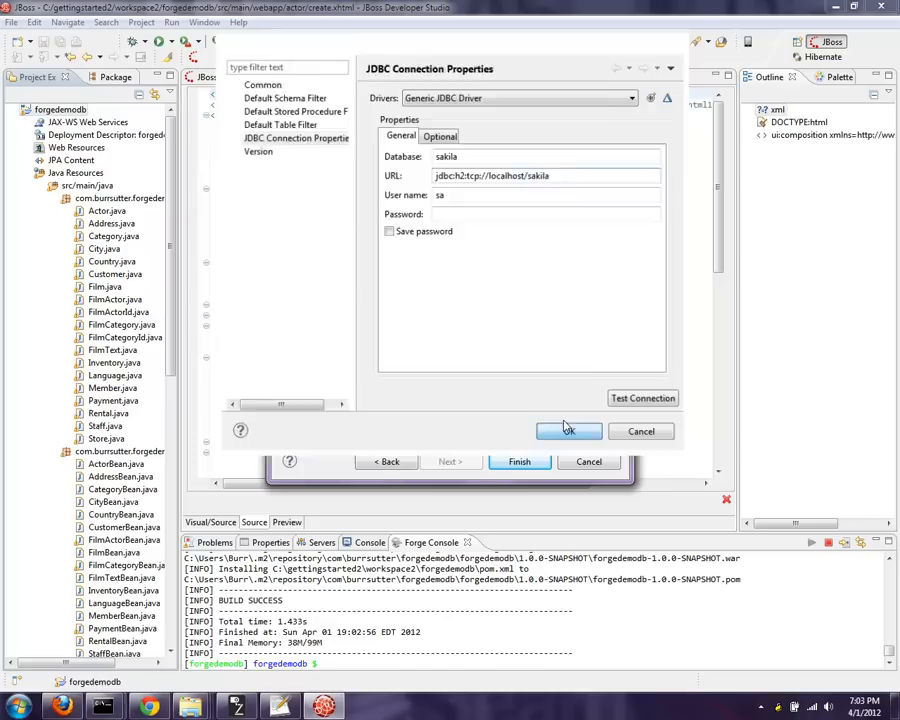
- Confirm the JDBC properties (database sakila, H2 URL, user sa) with OK
{"action": "left_click", "coordinate": [568, 432]}
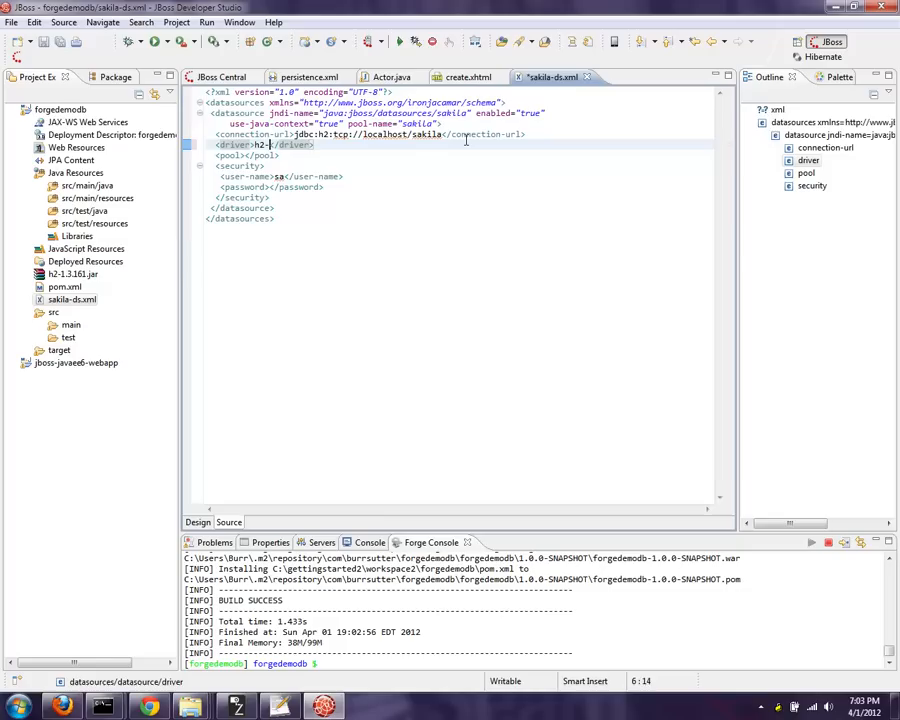
- Bring up the JBoss AS 7.1 admin console on its Datasources page
{"action": "left_click", "coordinate": [148, 692]}
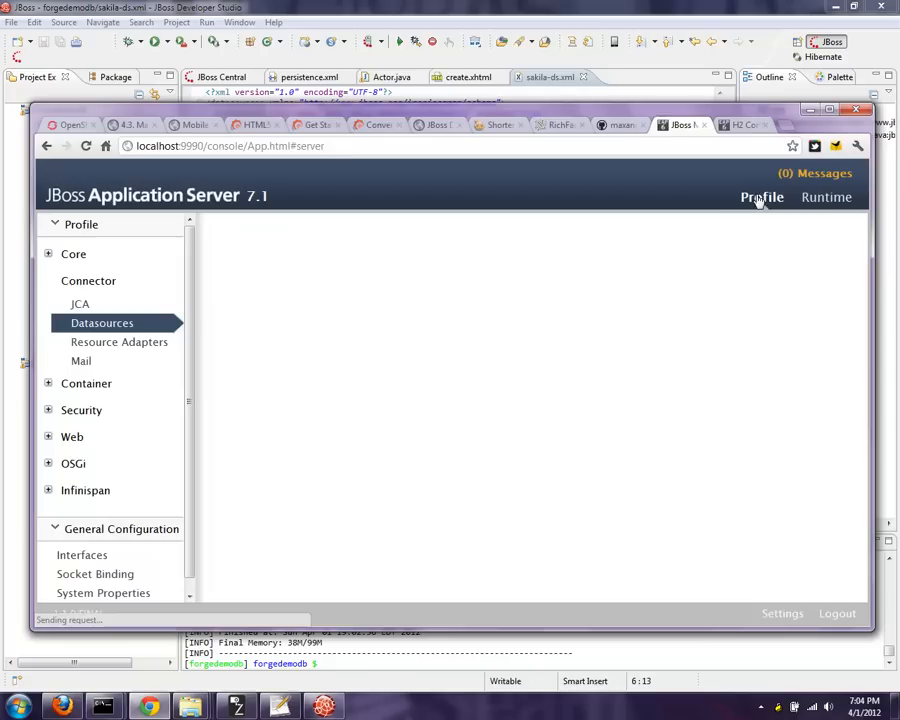
{"action": "left_click", "coordinate": [100, 322]}
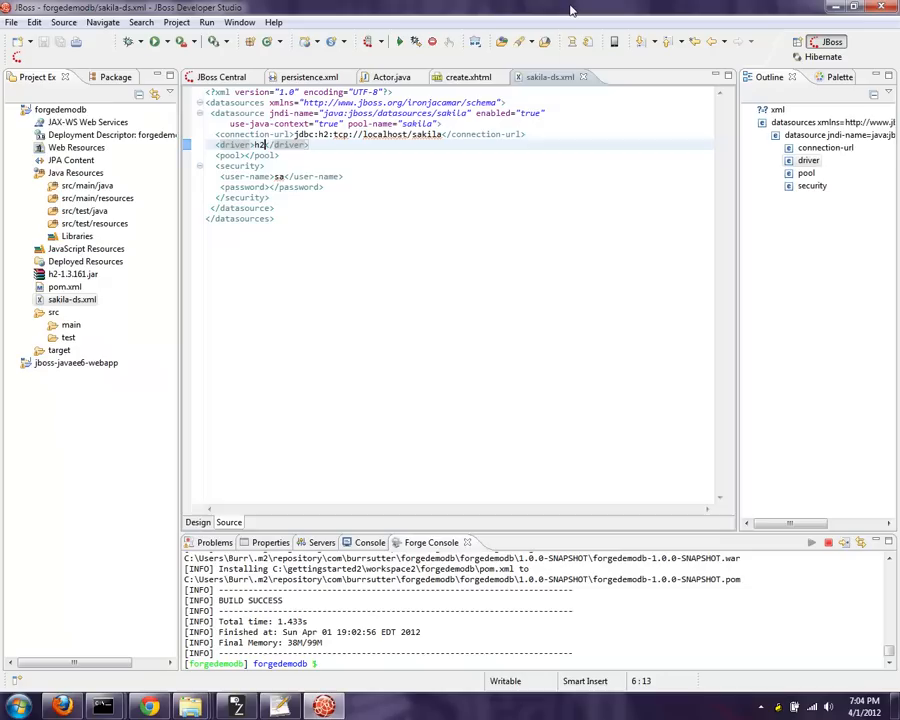
- Mark sakila-ds.xml as Deployable so the sakila datasource binds on the server
{"action": "right_click", "coordinate": [72, 300]}
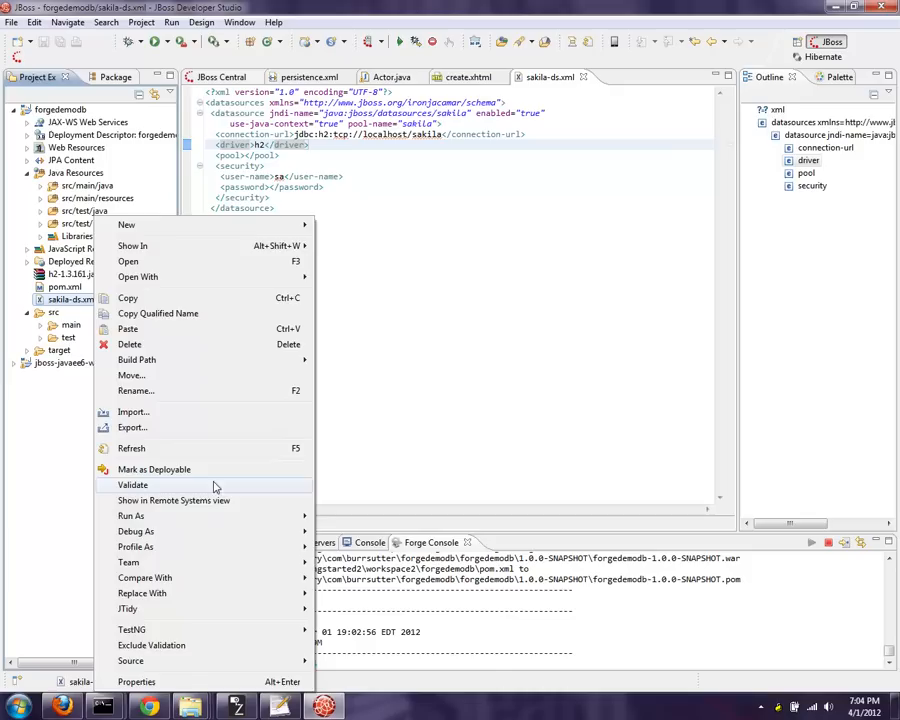
{"action": "left_click", "coordinate": [132, 486]}
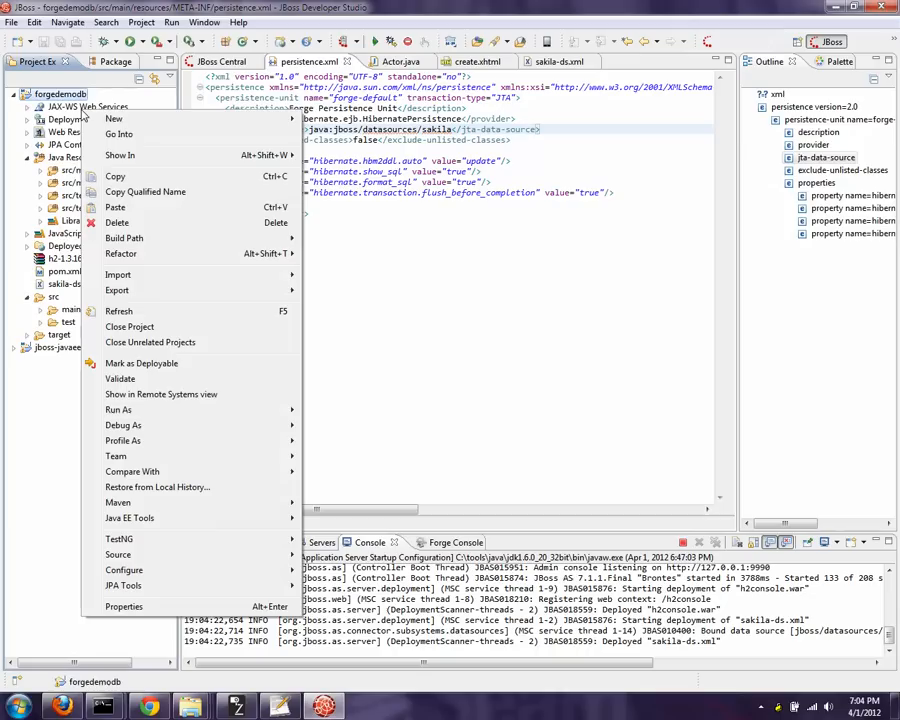
- Deploy the forgedemodb project to the JBoss AS7 server using the sakila datasource
{"action": "left_click", "coordinate": [118, 408]}
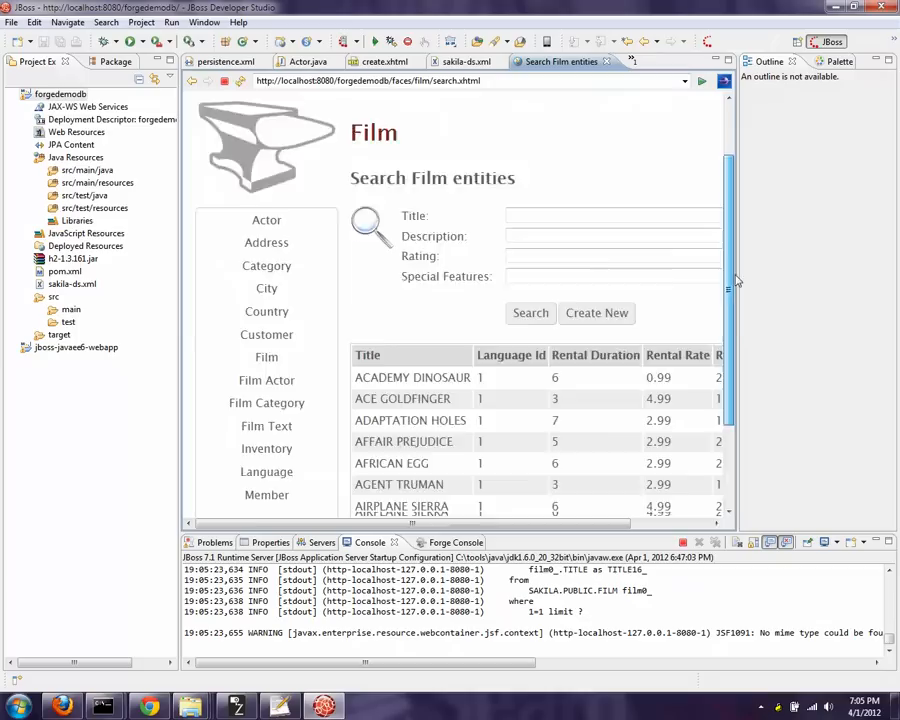
- Scroll the Search Film entities page to reveal results 1 to 10 of the Sakila films
{"action": "scroll", "scroll_direction": "down", "scroll_amount": 3}
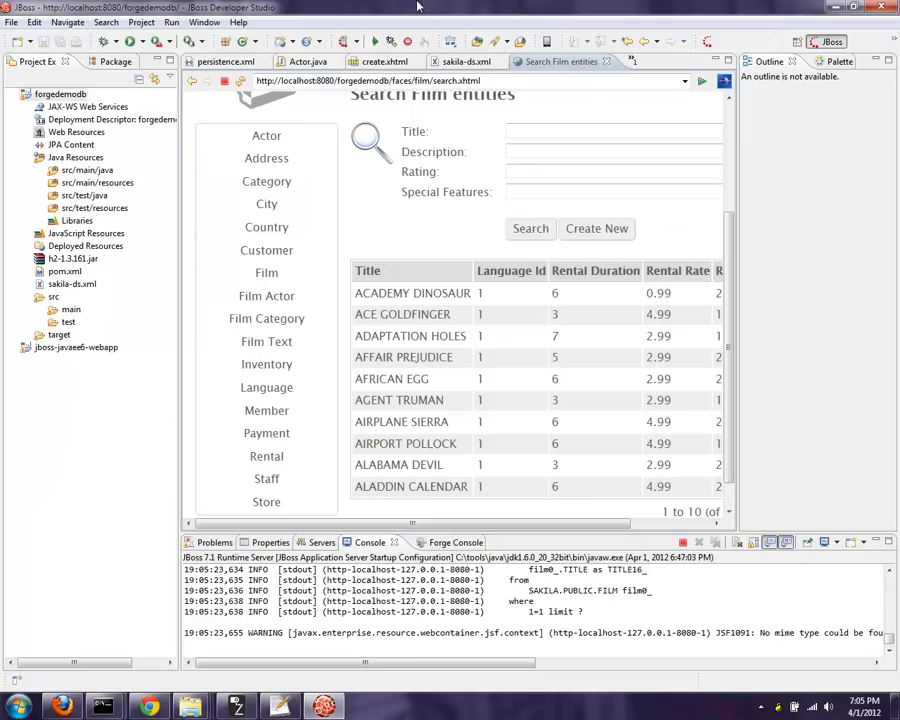